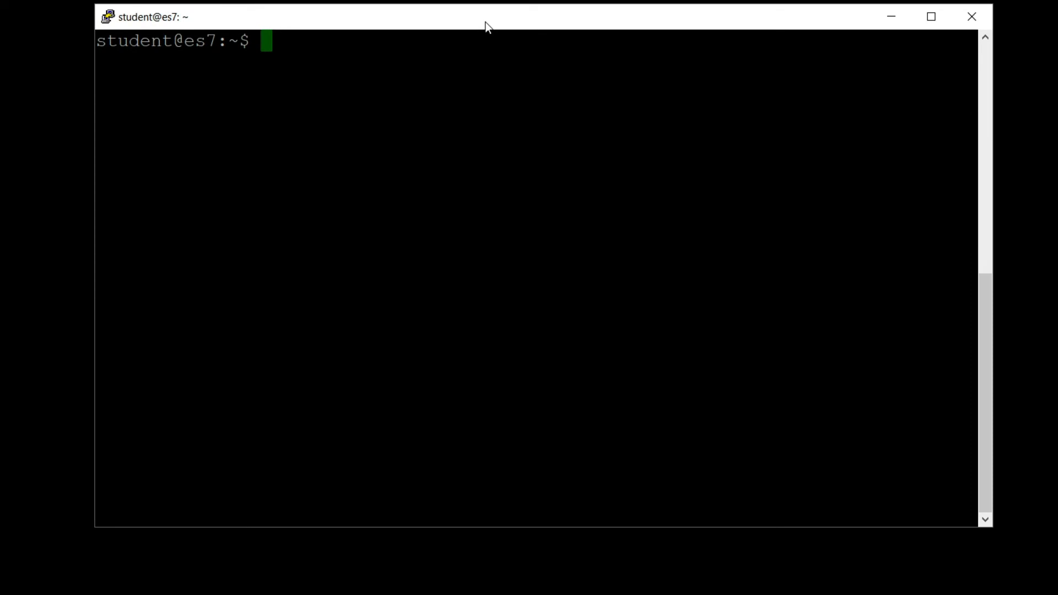
text(curl -XPUT)
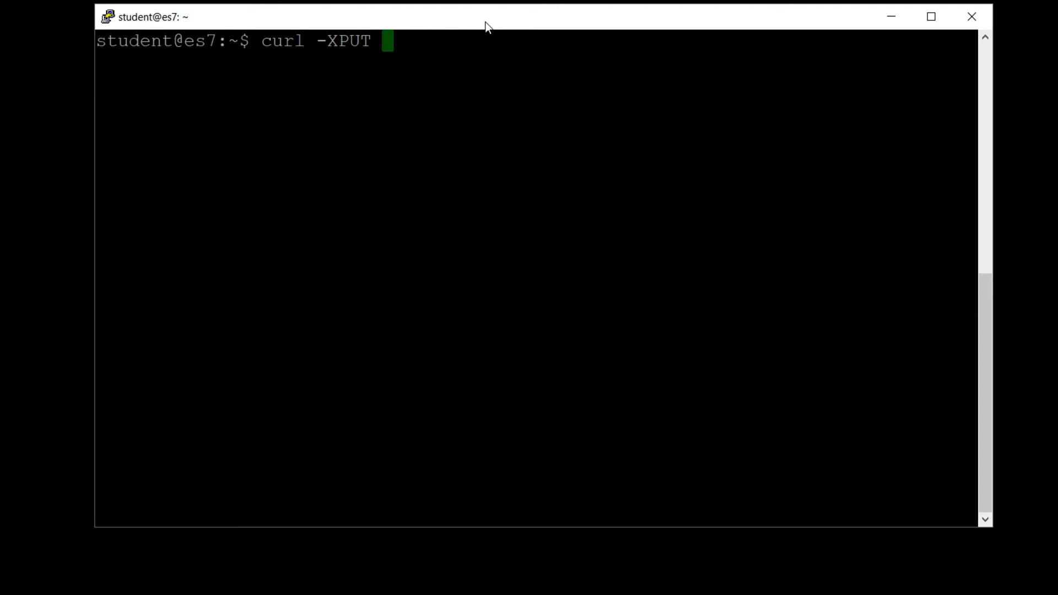
text(127.)
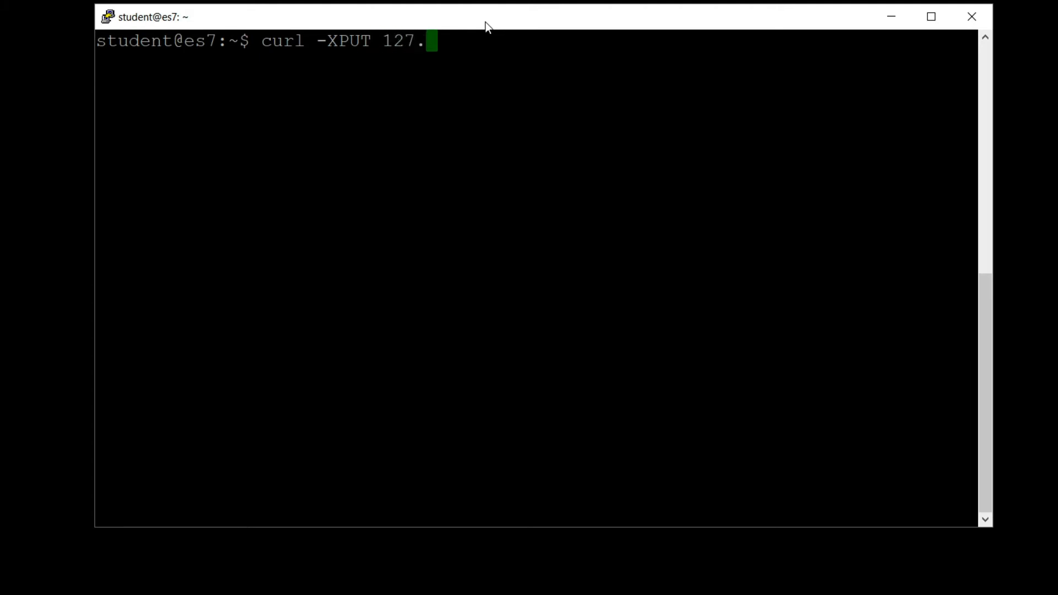
text(0.0.1)
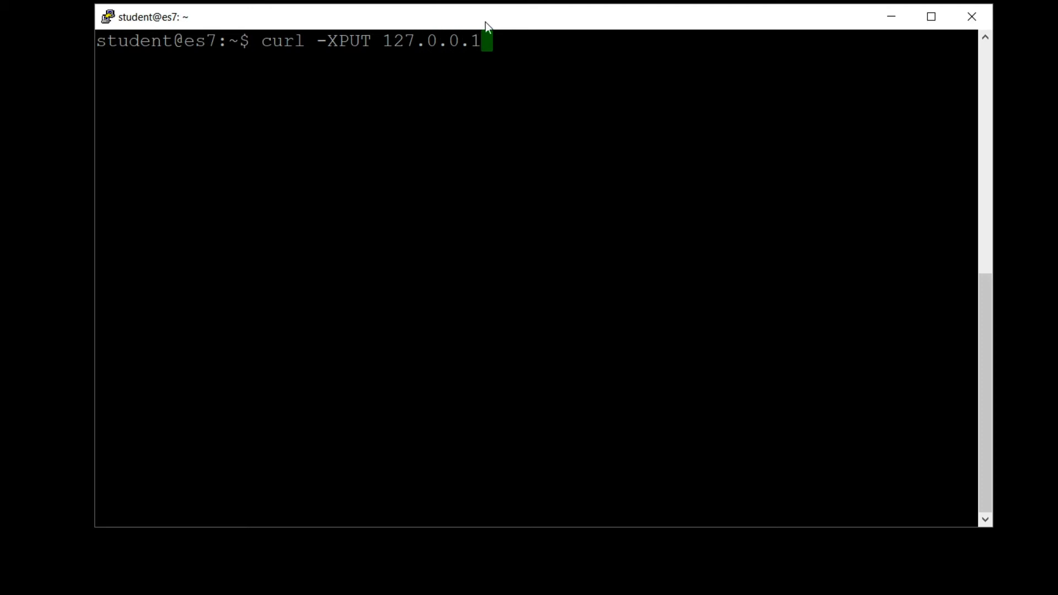
text(:9200/m)
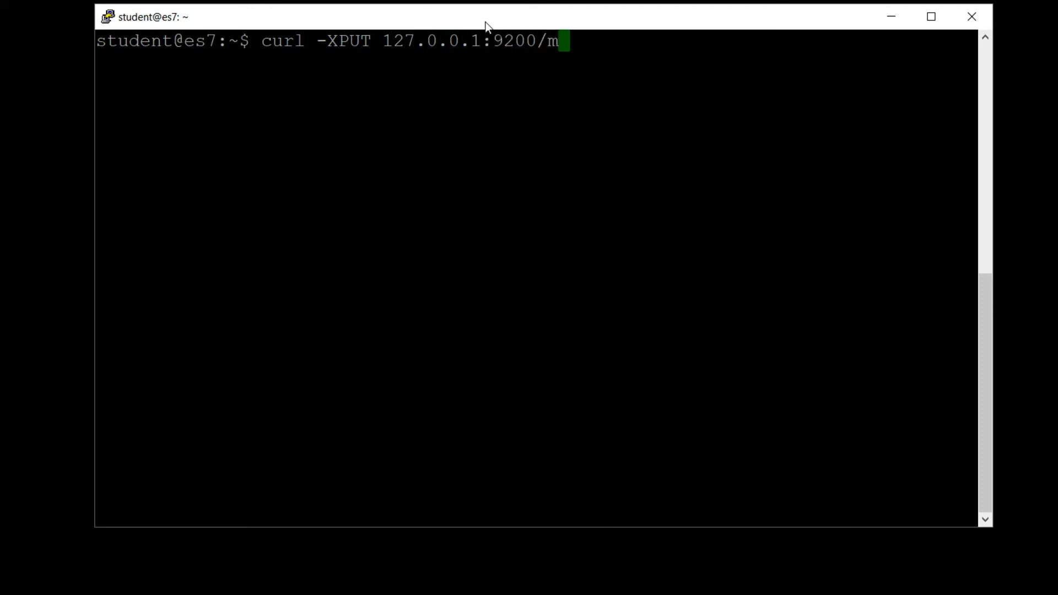
text(ovies/_do)
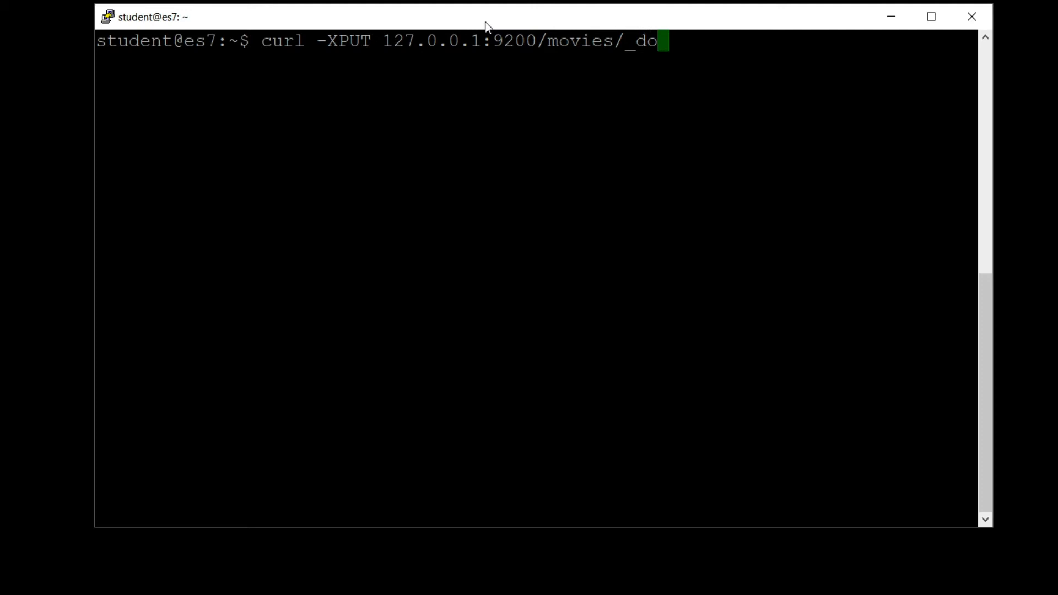
text(c/109)
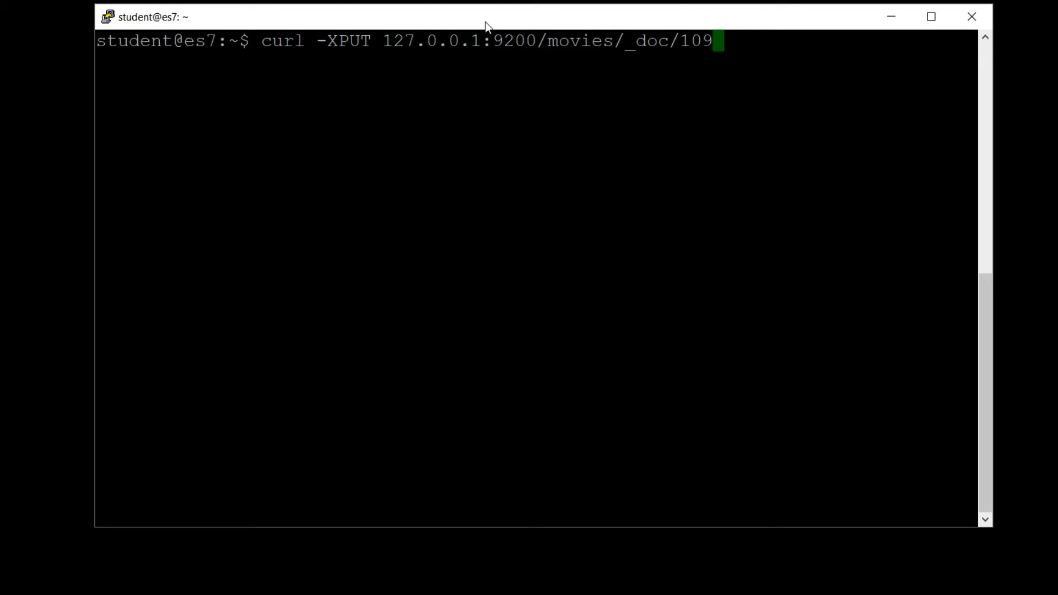
text(487)
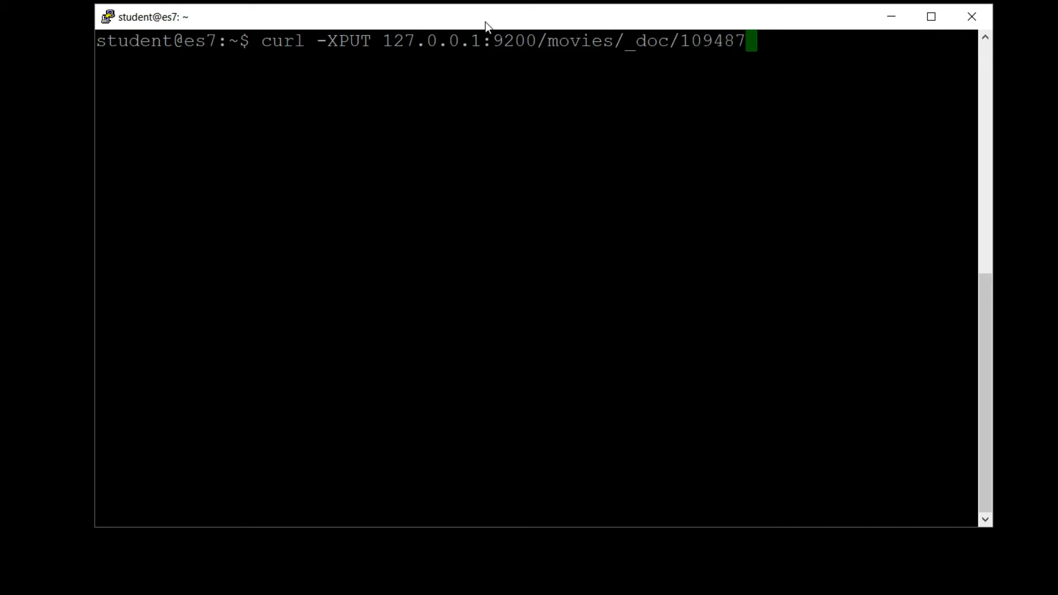
text(?pretty)
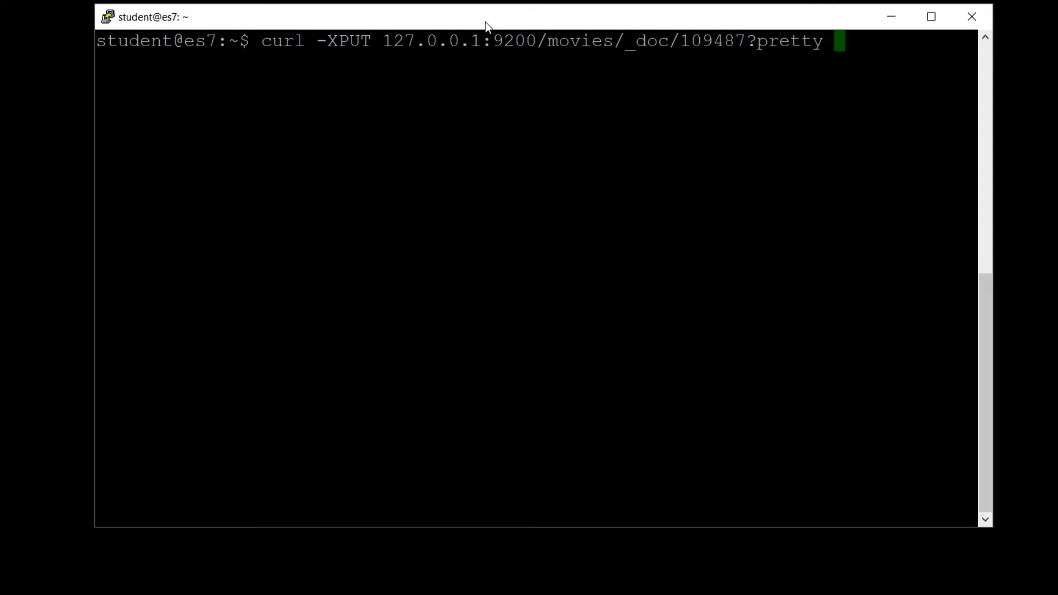
text(-d ')
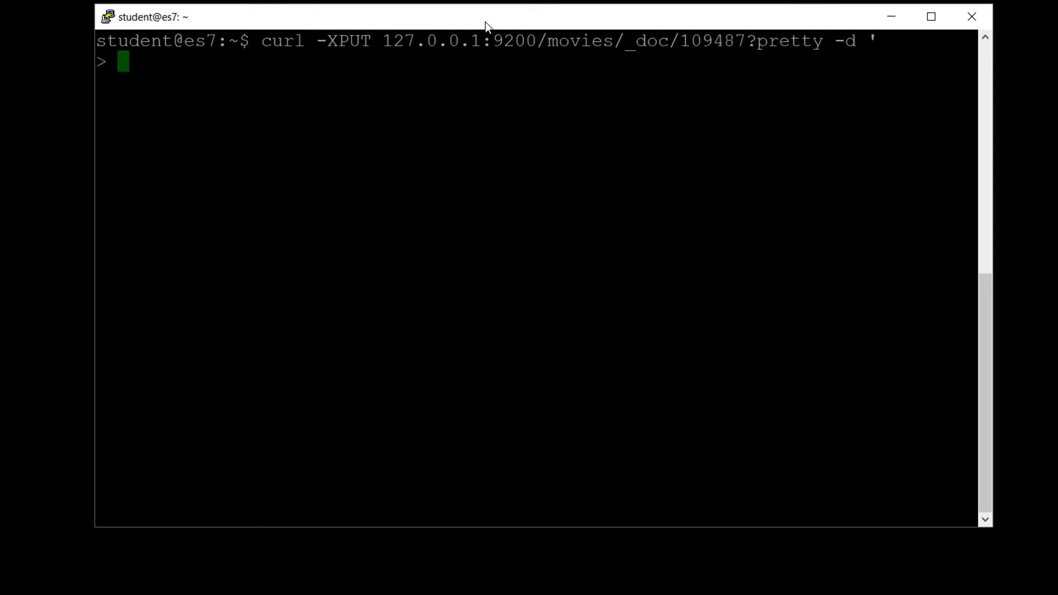
text({)
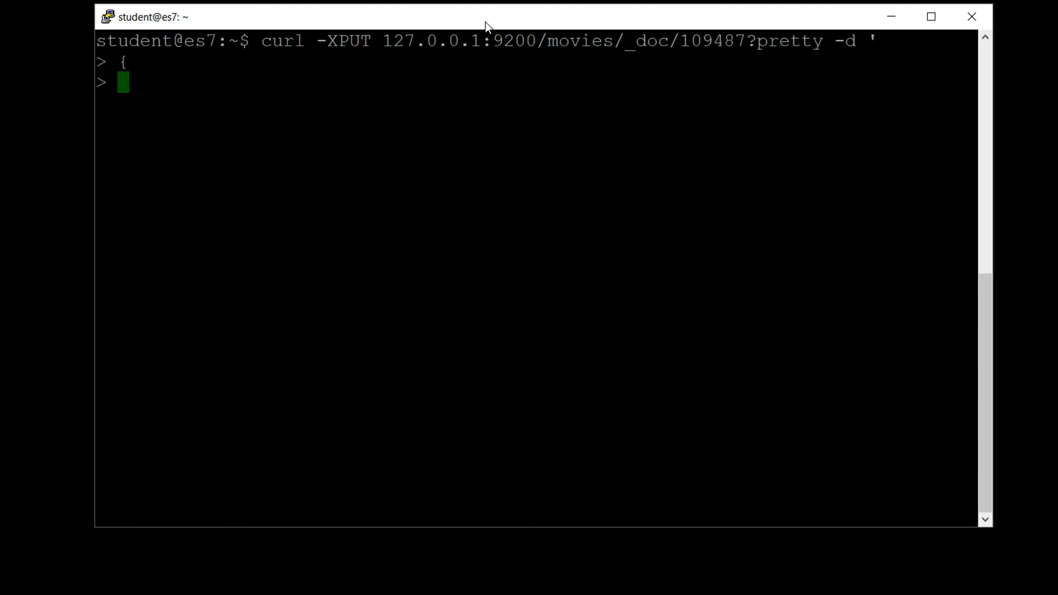
text(")
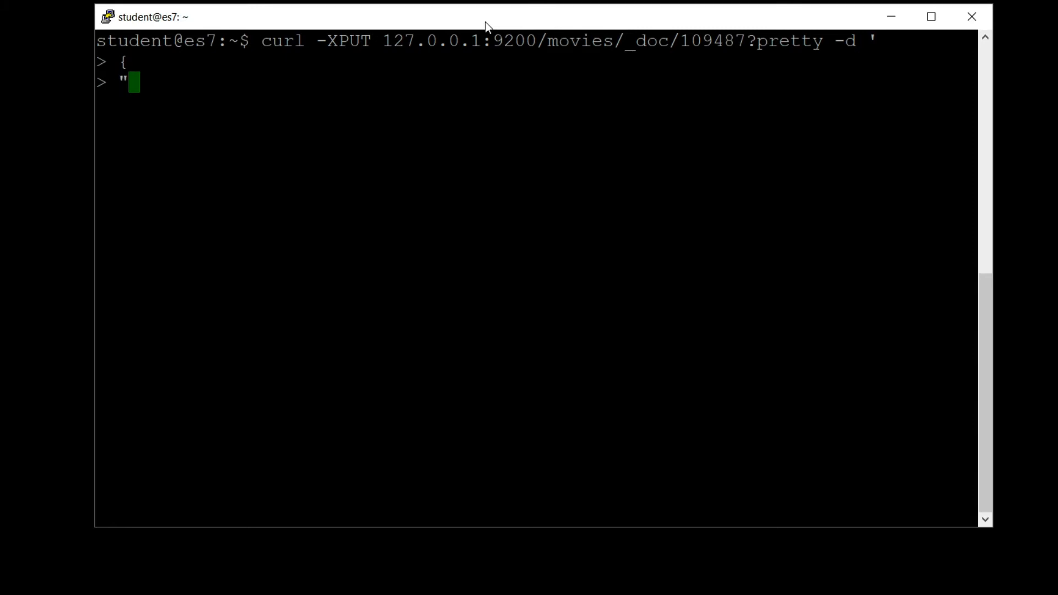
text(genres)
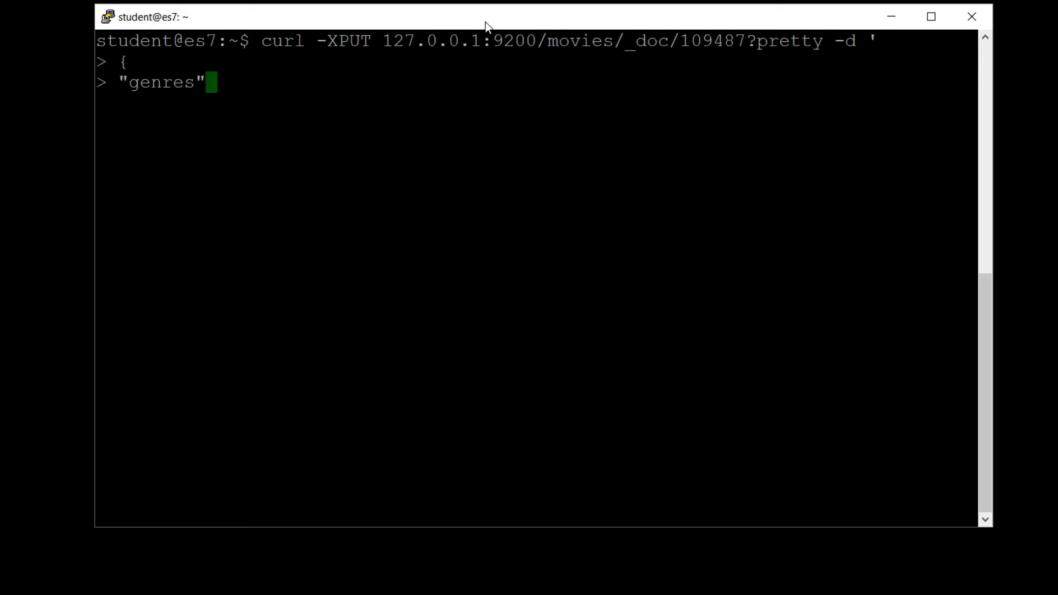
text(: [)
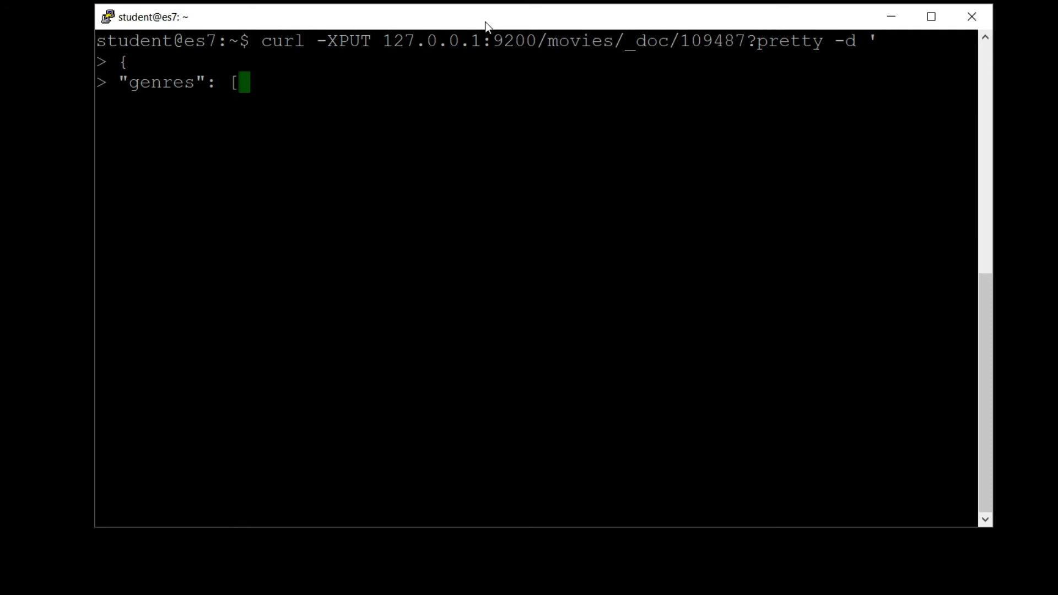
text("IMAX")
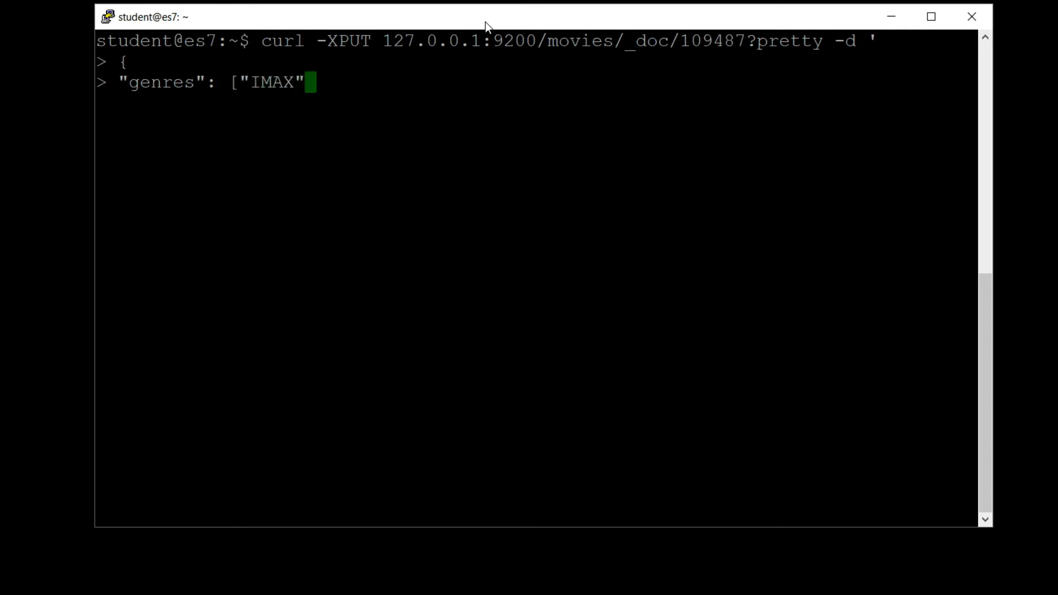
text(, "Sci-F)
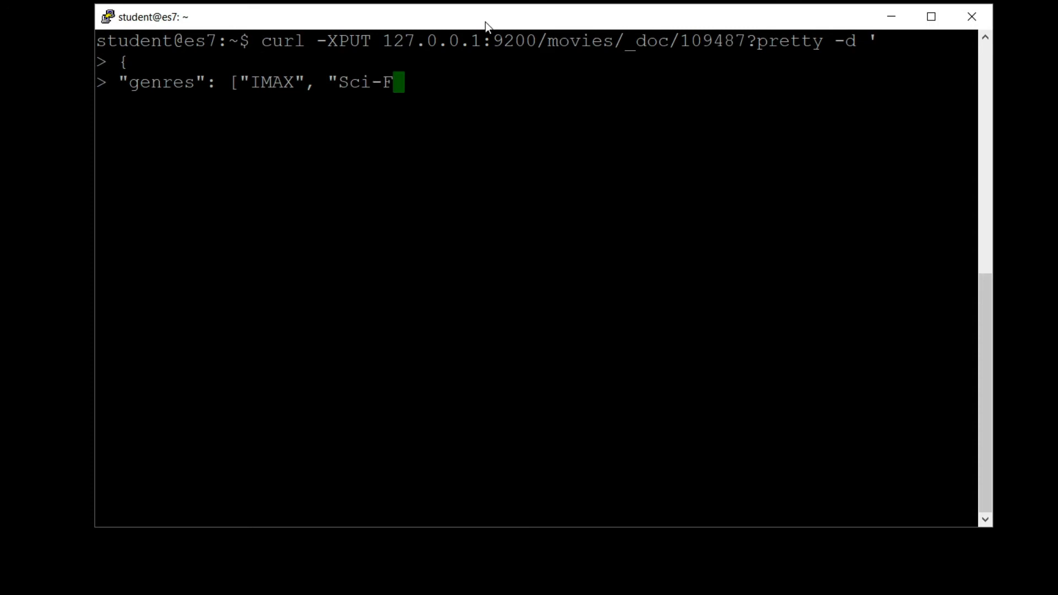
text(i"])
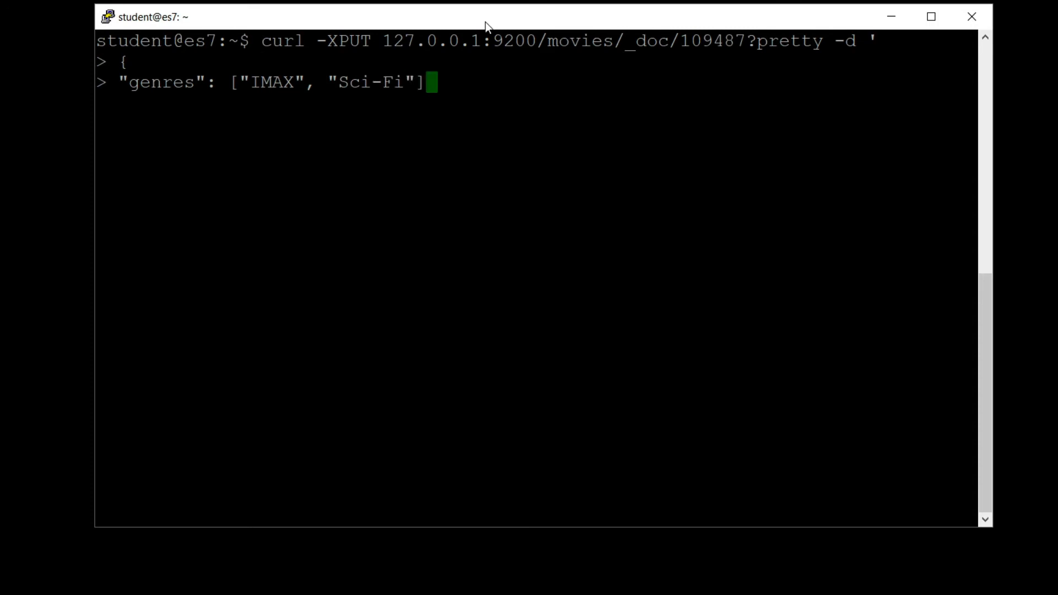
text(,)
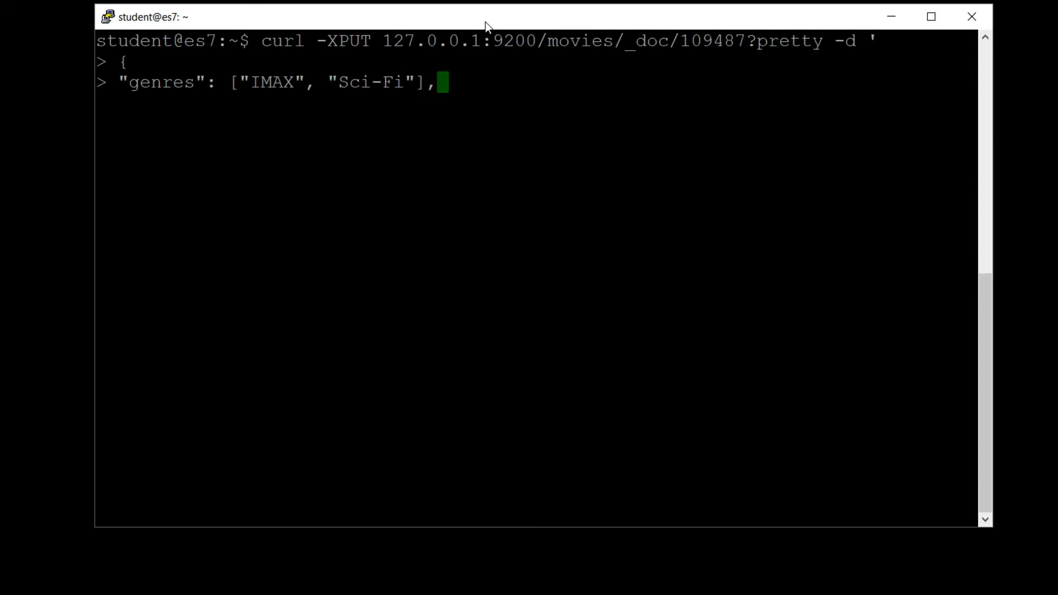
text("title":)
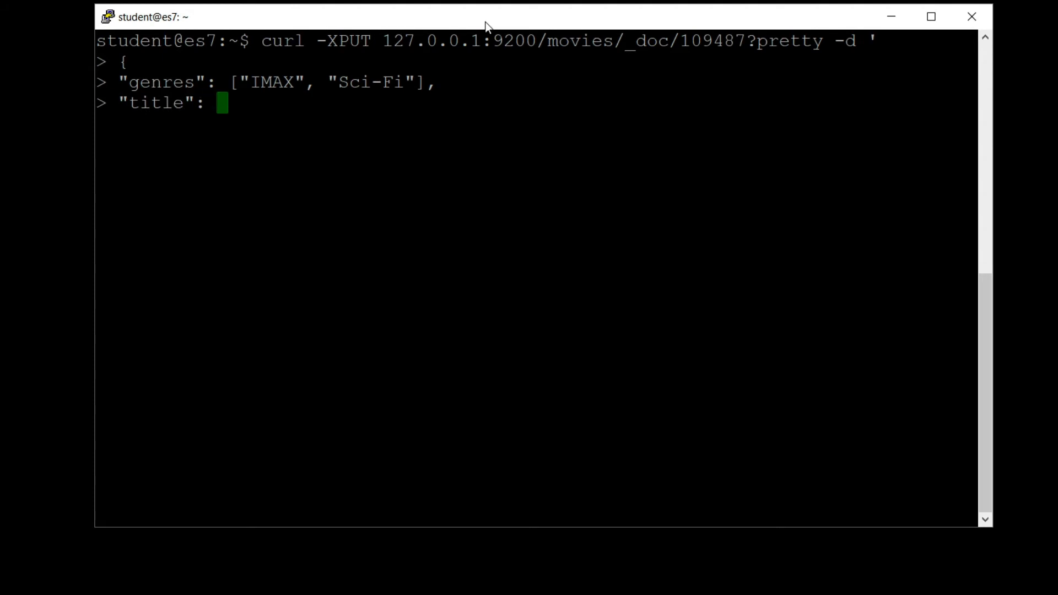
text("Interste)
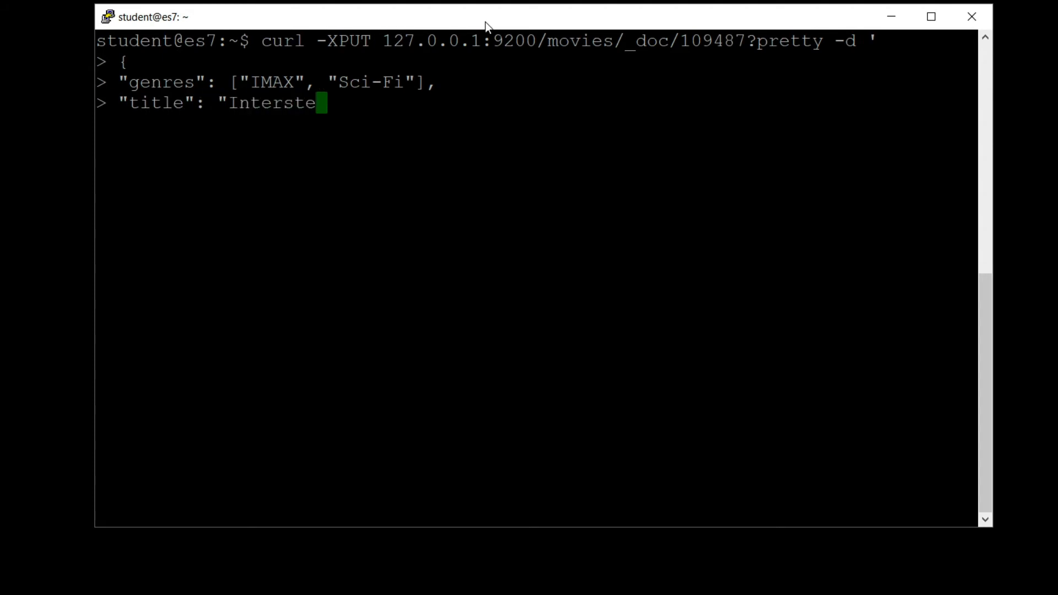
text(llar)
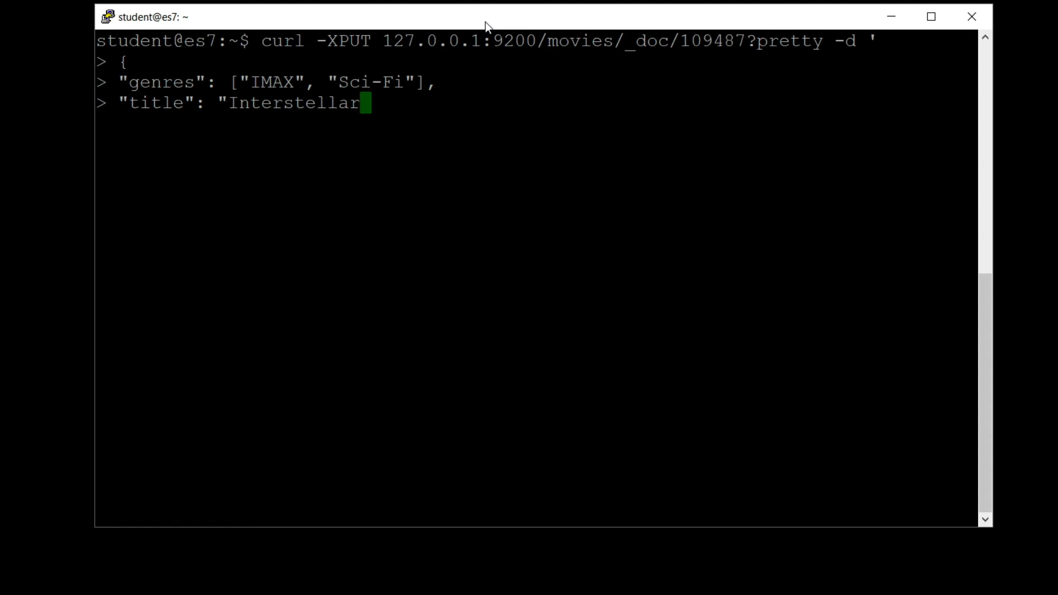
text(fo)
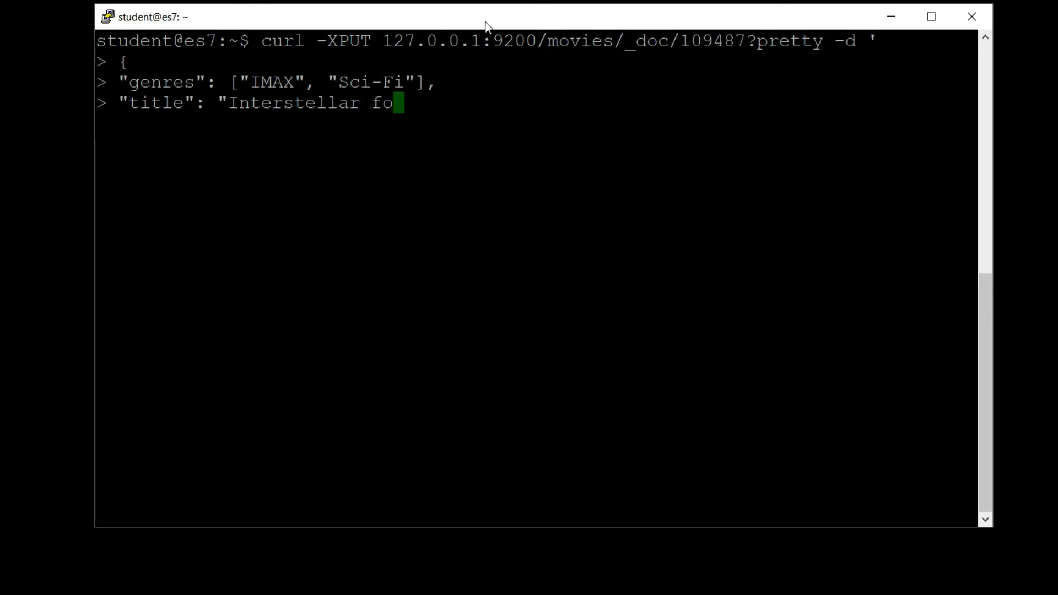
text(o)
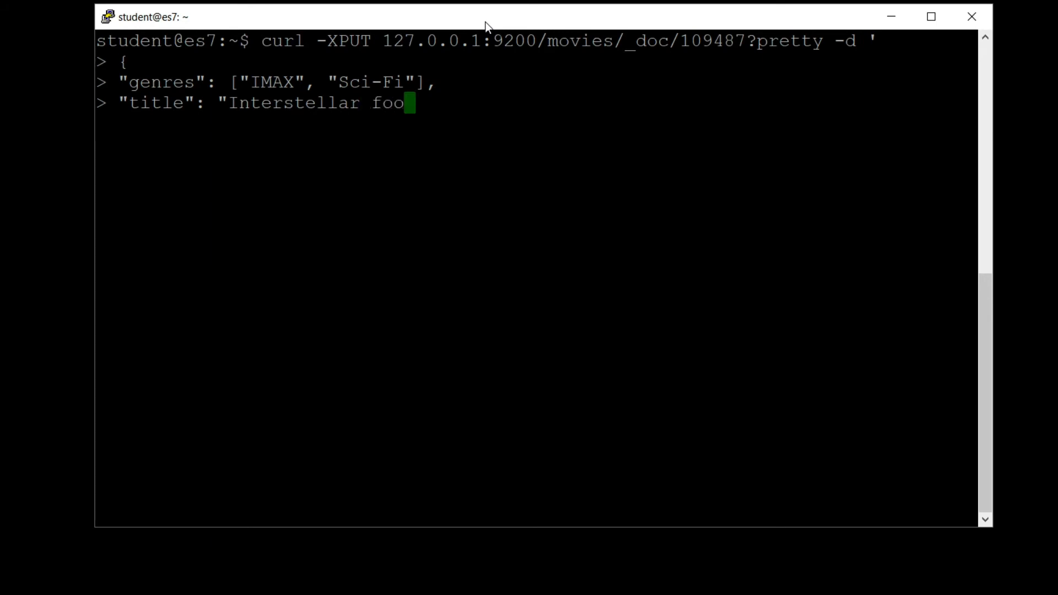
text(",)
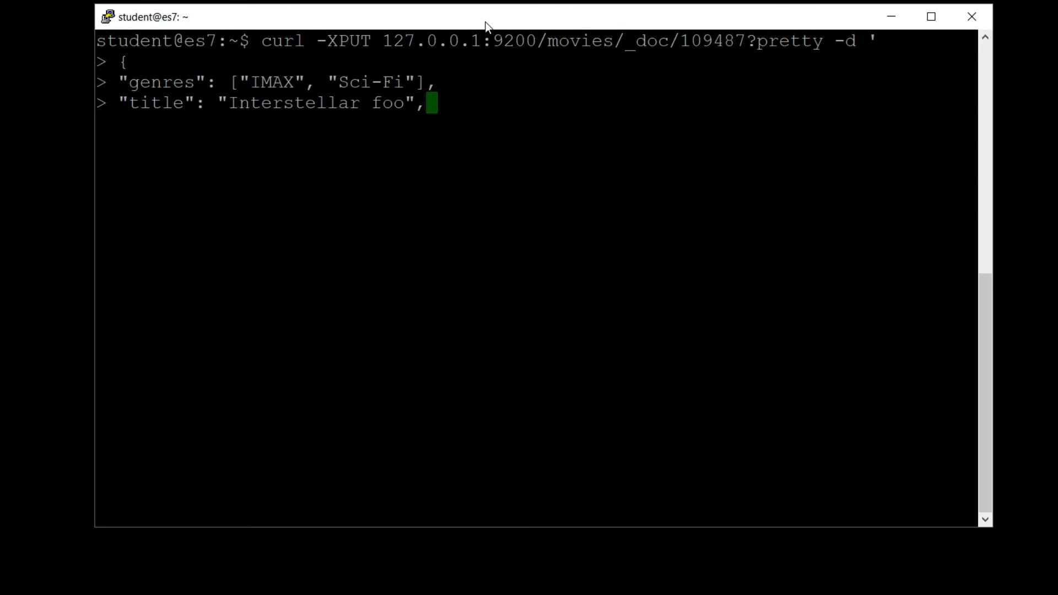
text("year":)
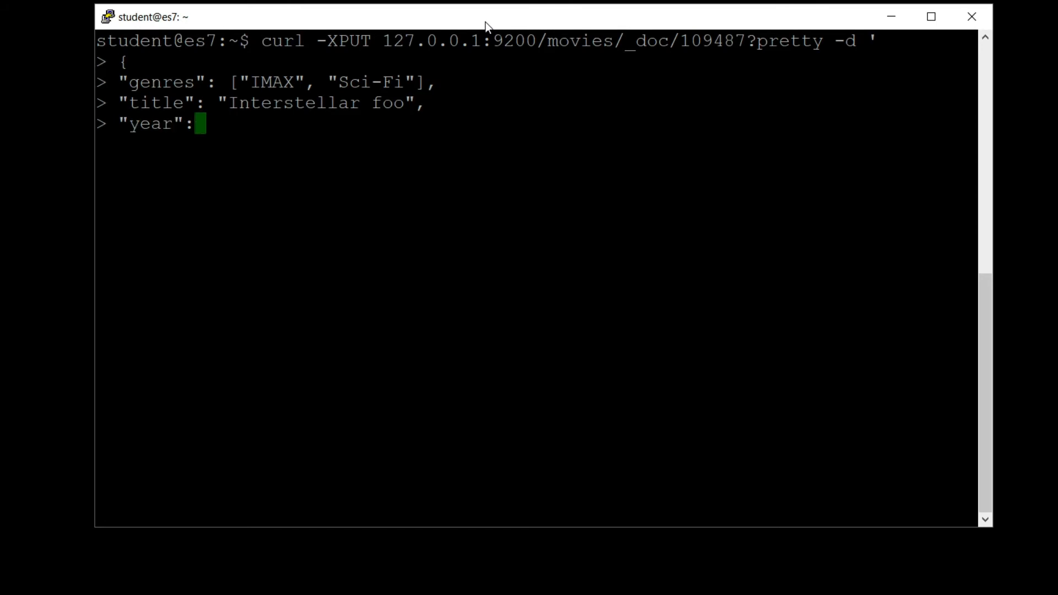
text(2014)
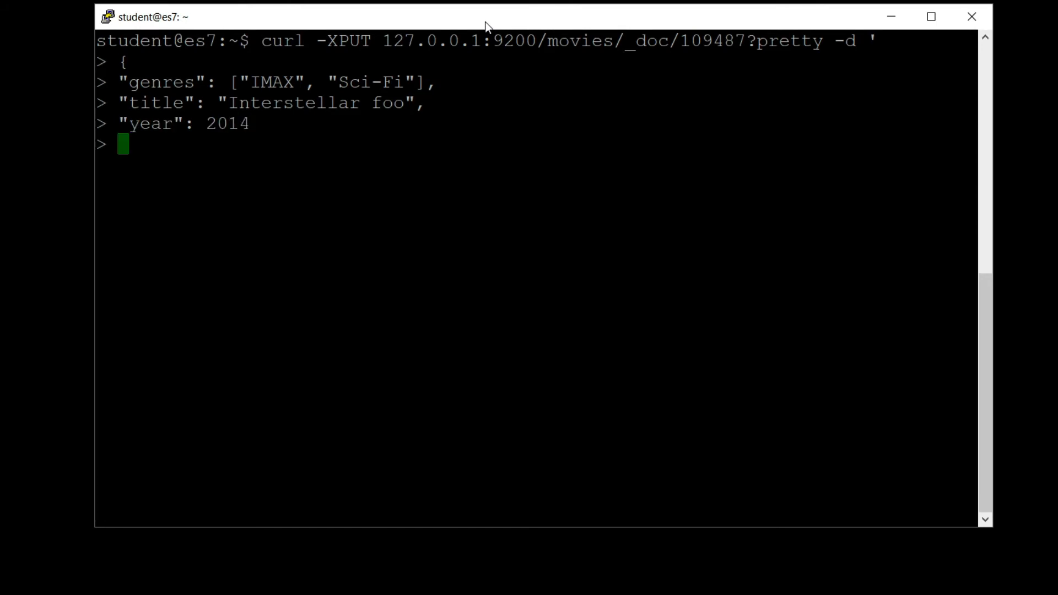
text(}')
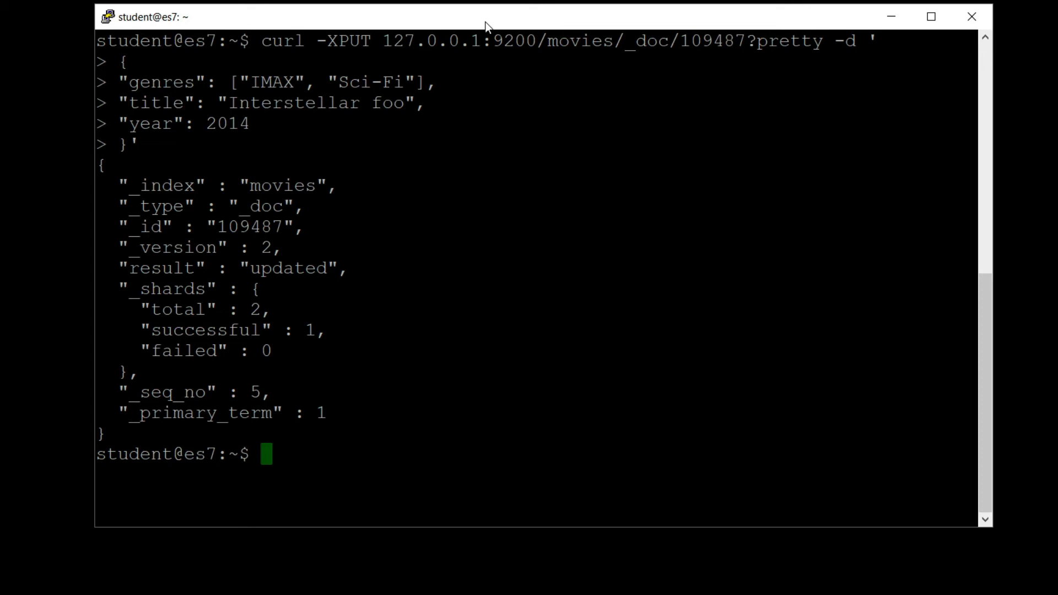
text(curl -XGET)
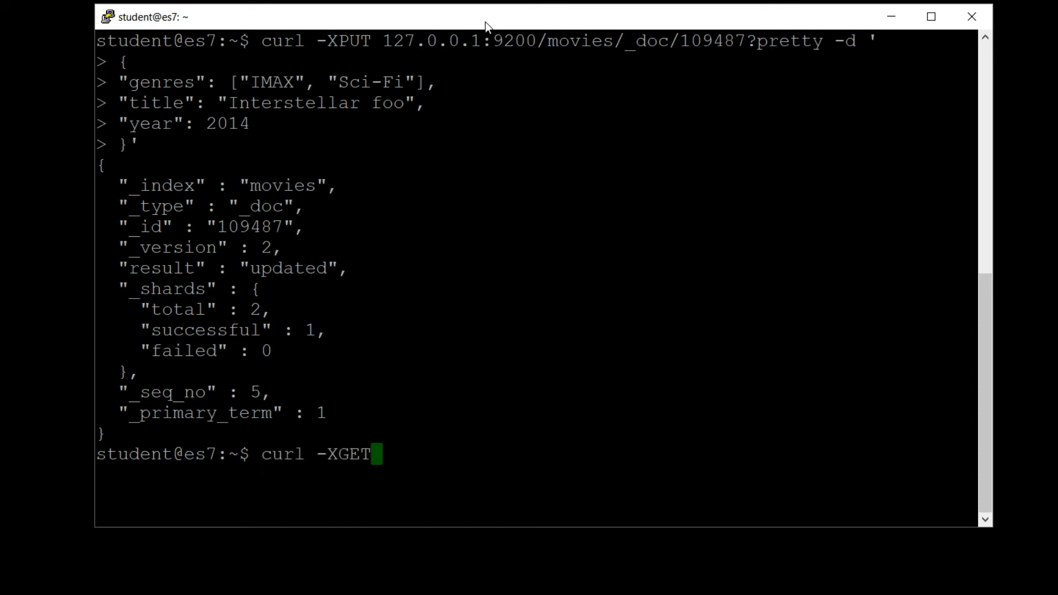
text(127.0.0.1)
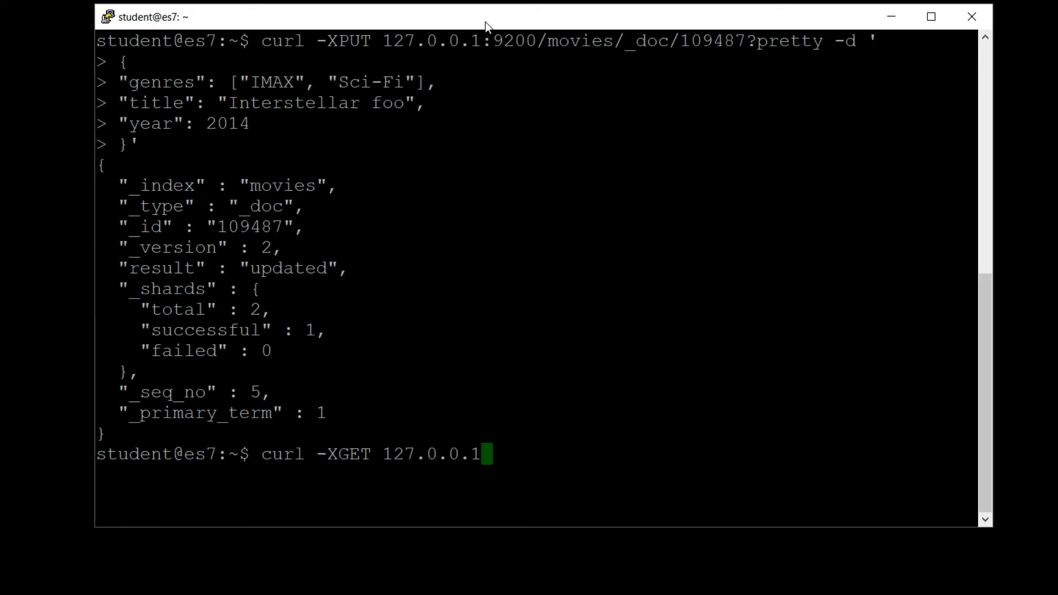
text(:9200/movies)
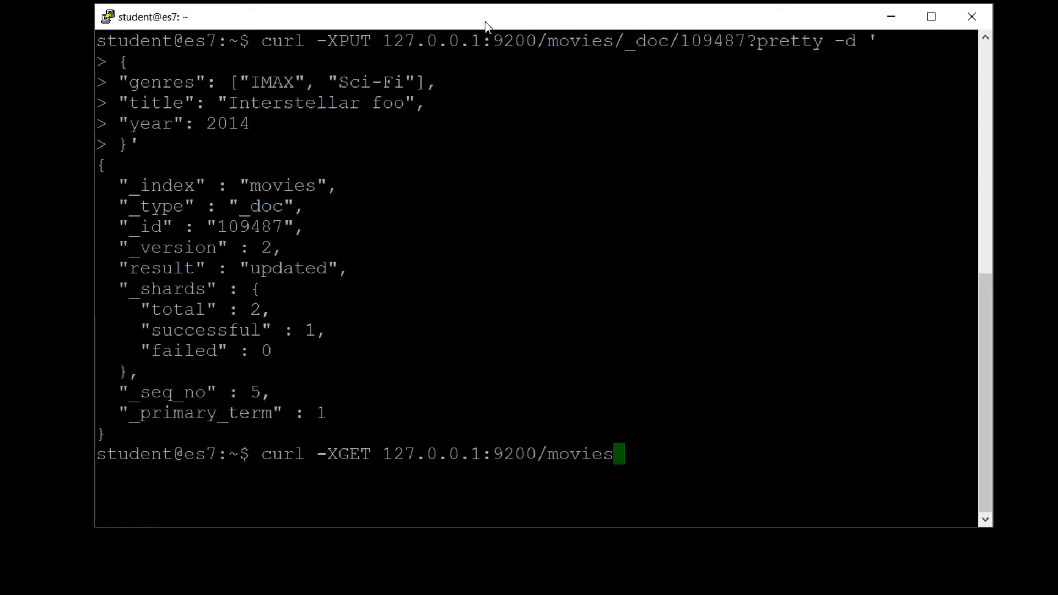
text(/_doc)
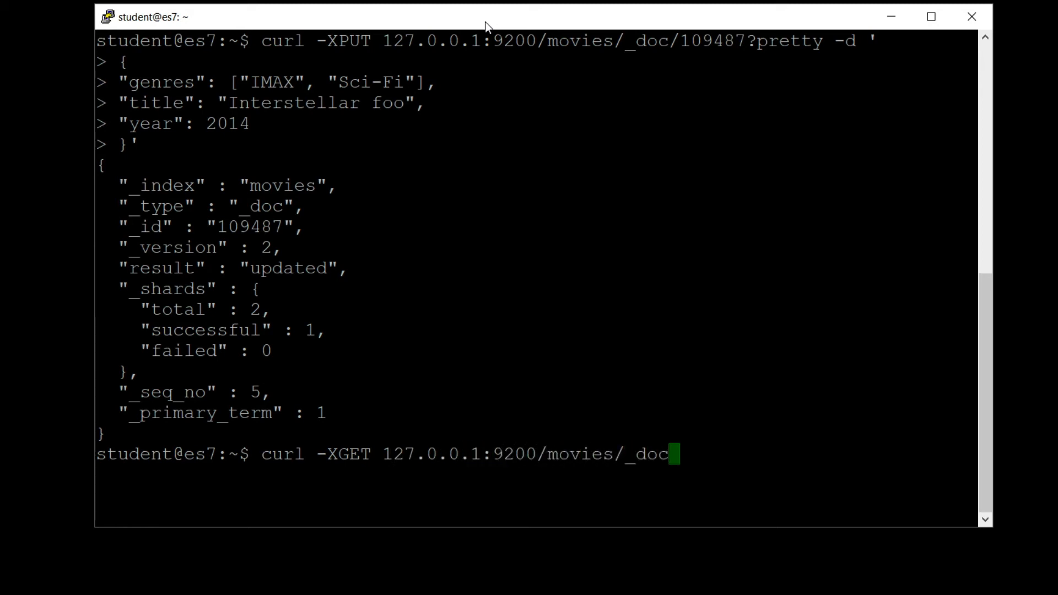
text(/109487?pretty)
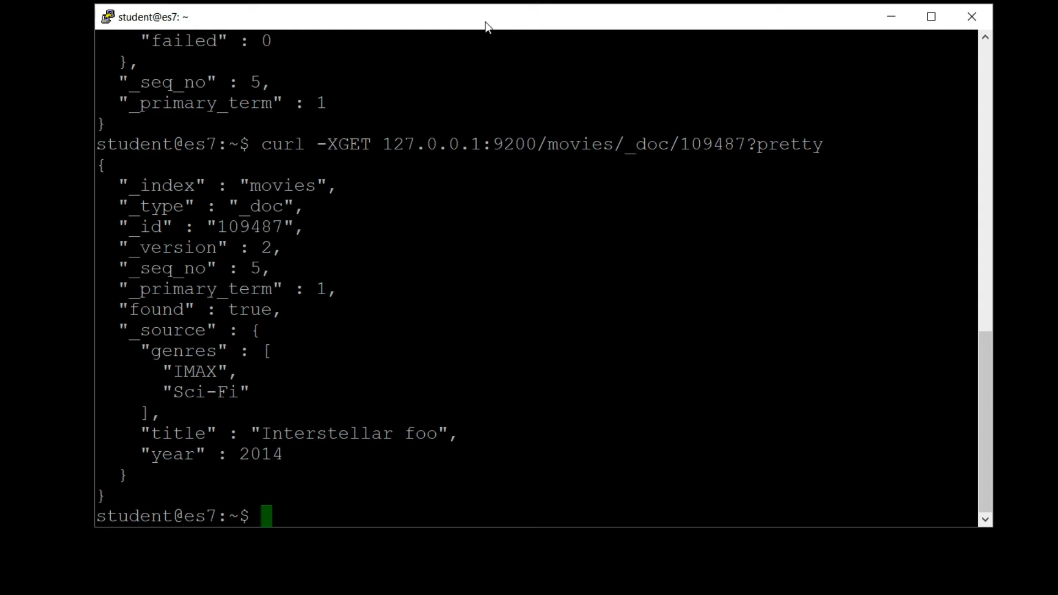
text(c)
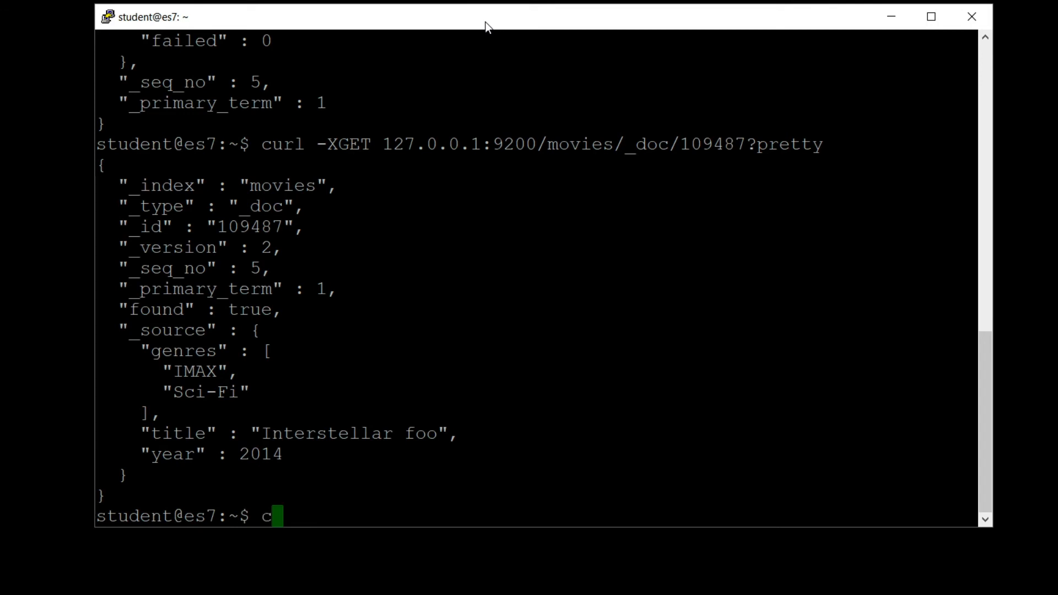
text(url -XPO)
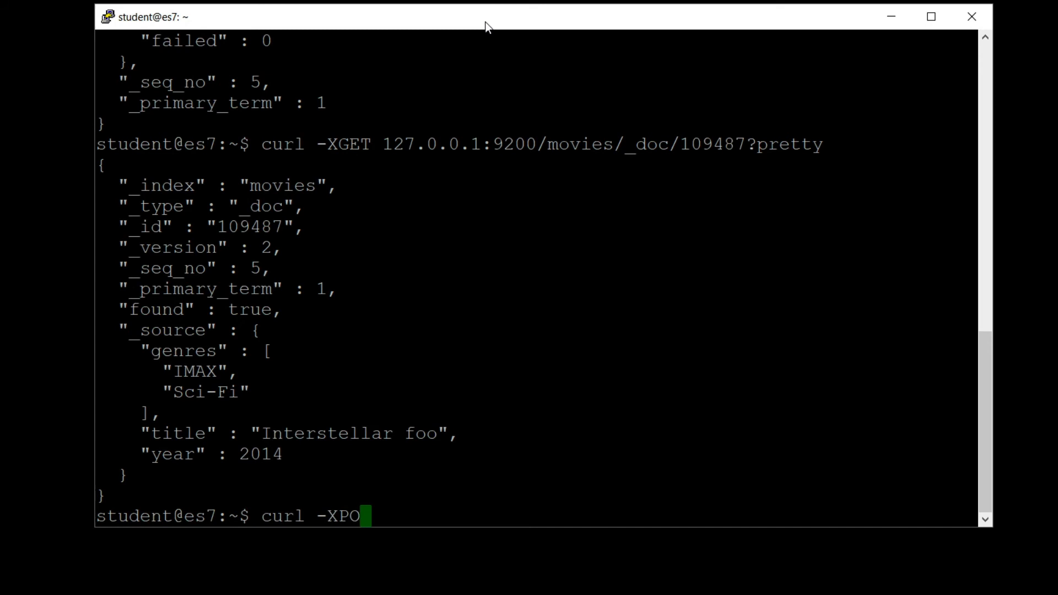
text(ST)
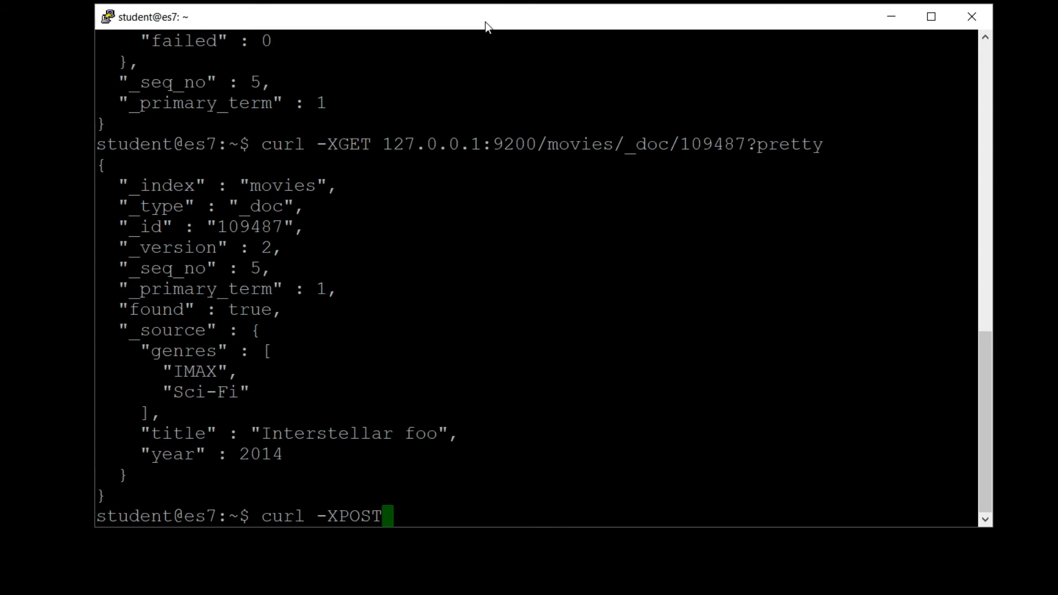
text(127.0)
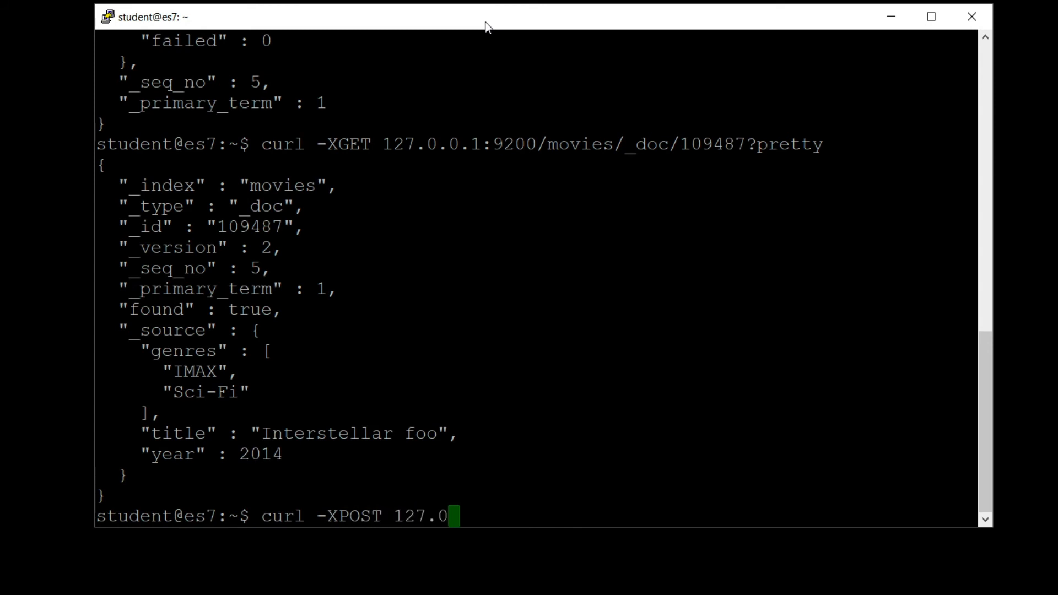
text(.0.1:9200/)
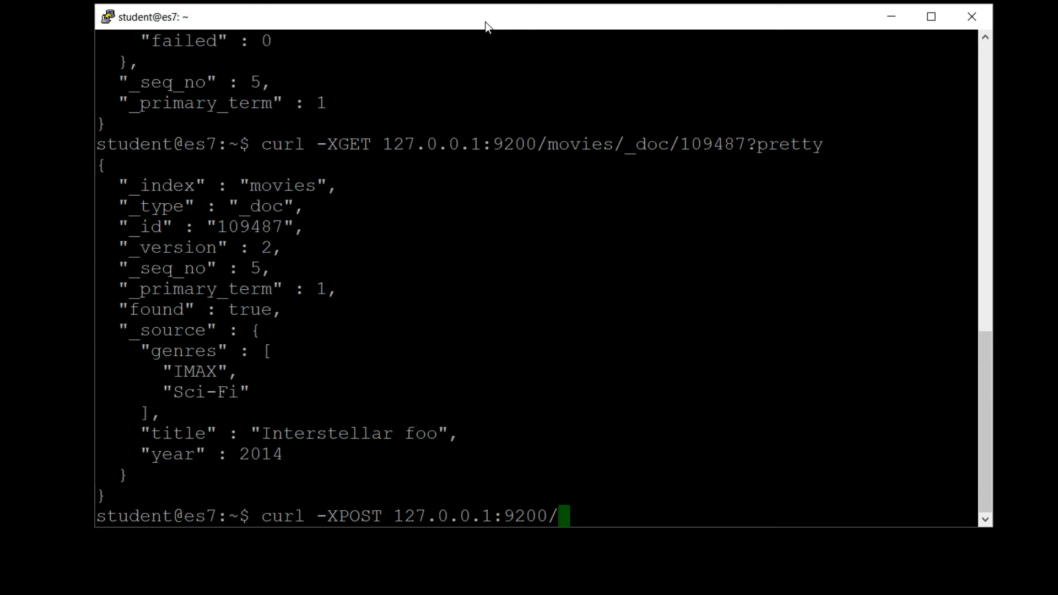
text(movies/_doc)
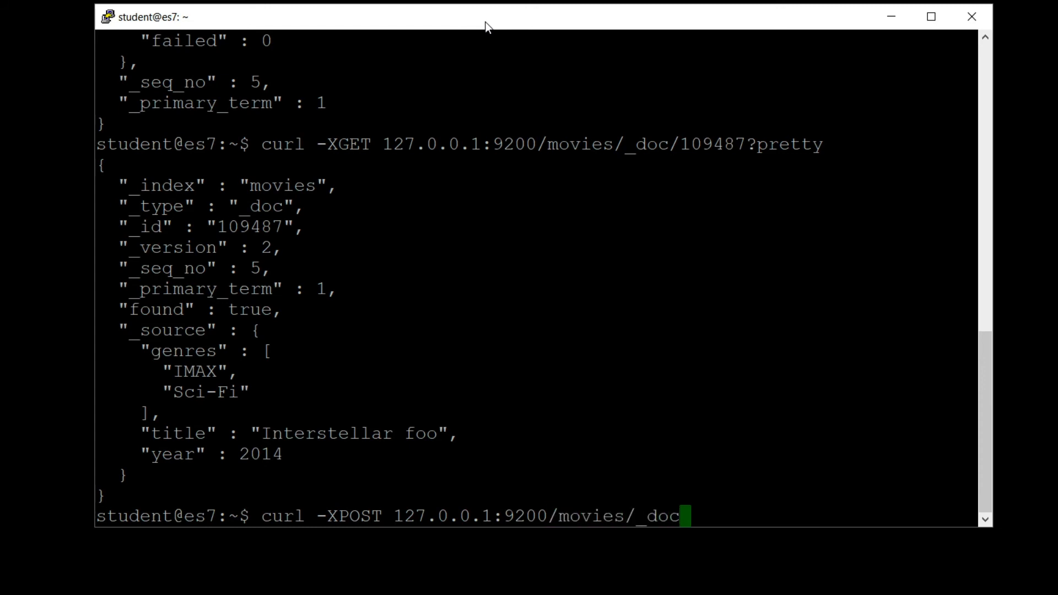
text(/10948)
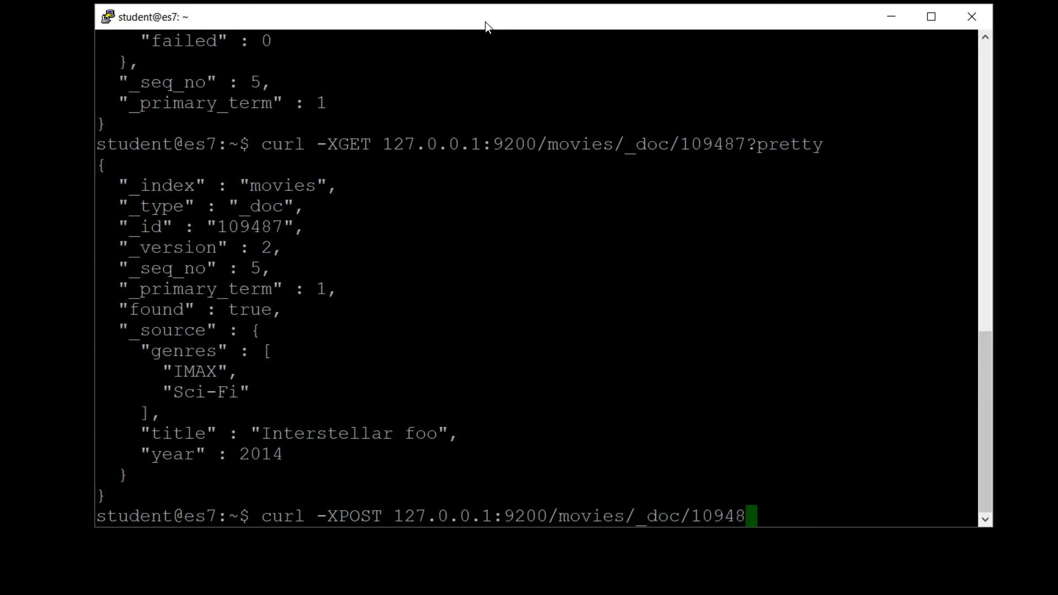
text(7/_)
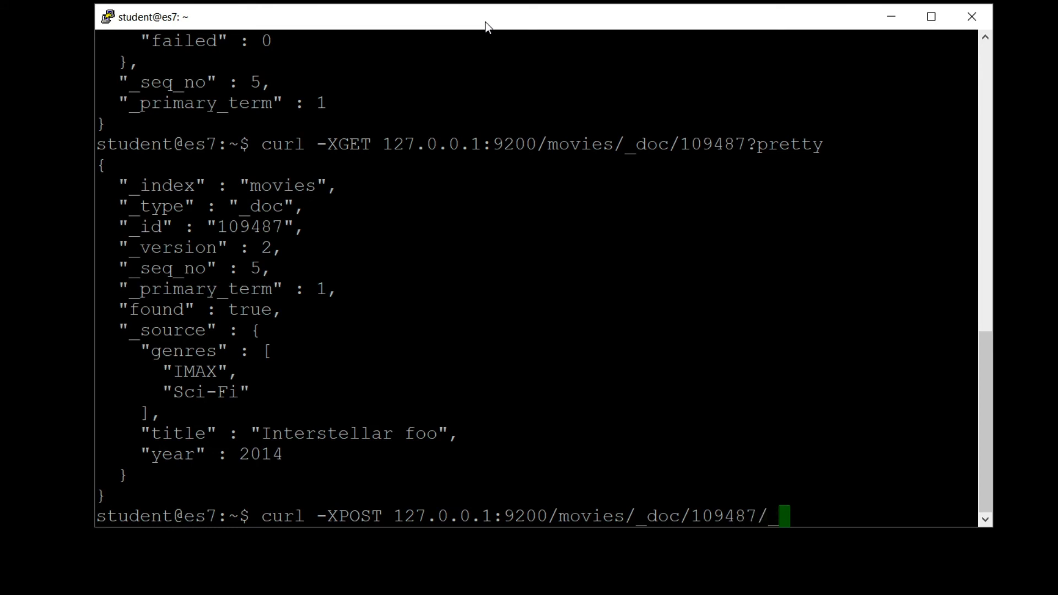
text(update -d)
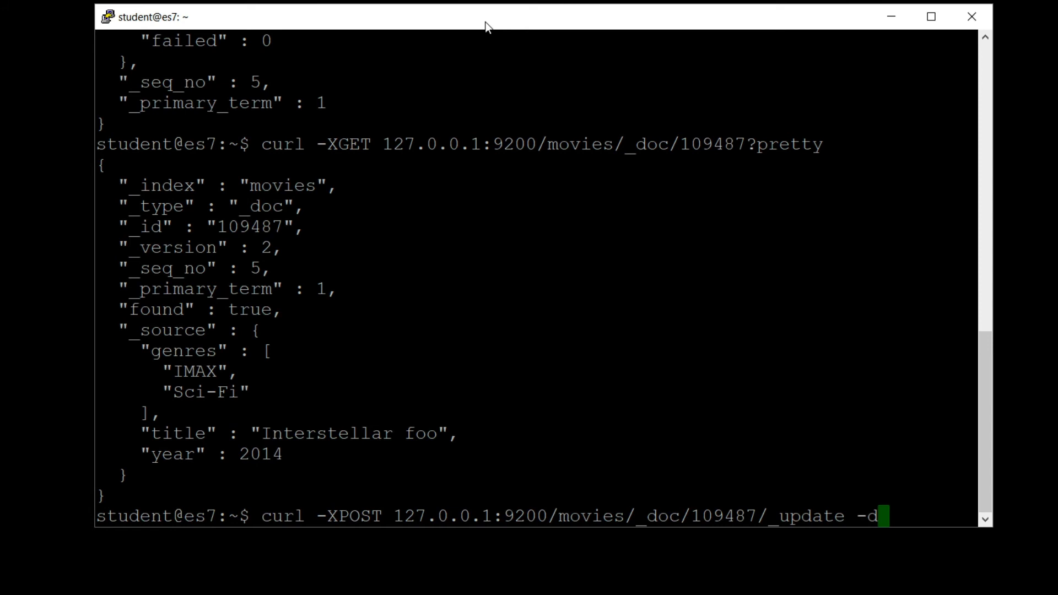
text(')
text({)
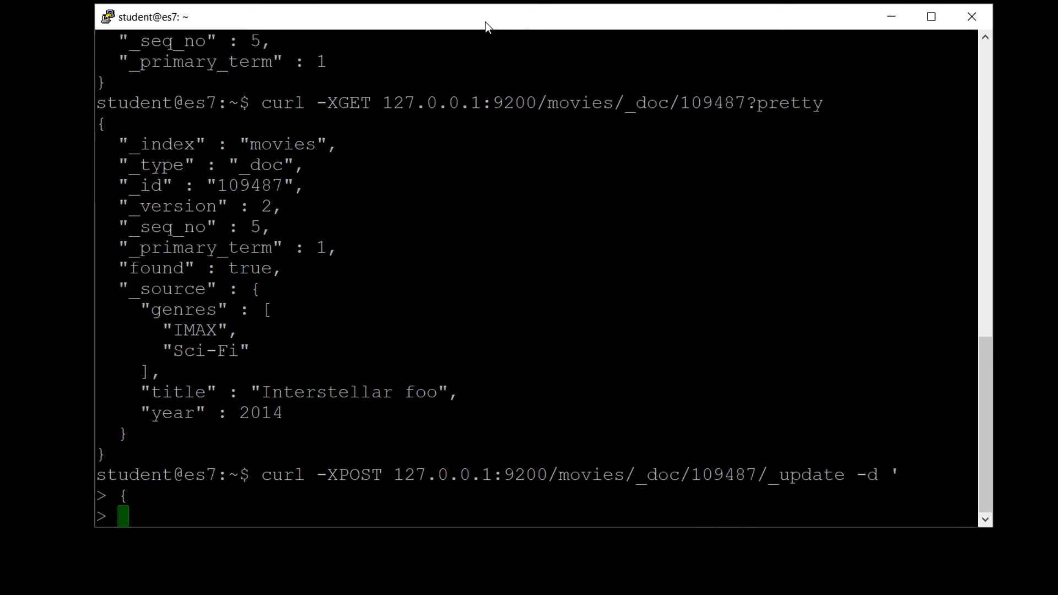
text("doc")
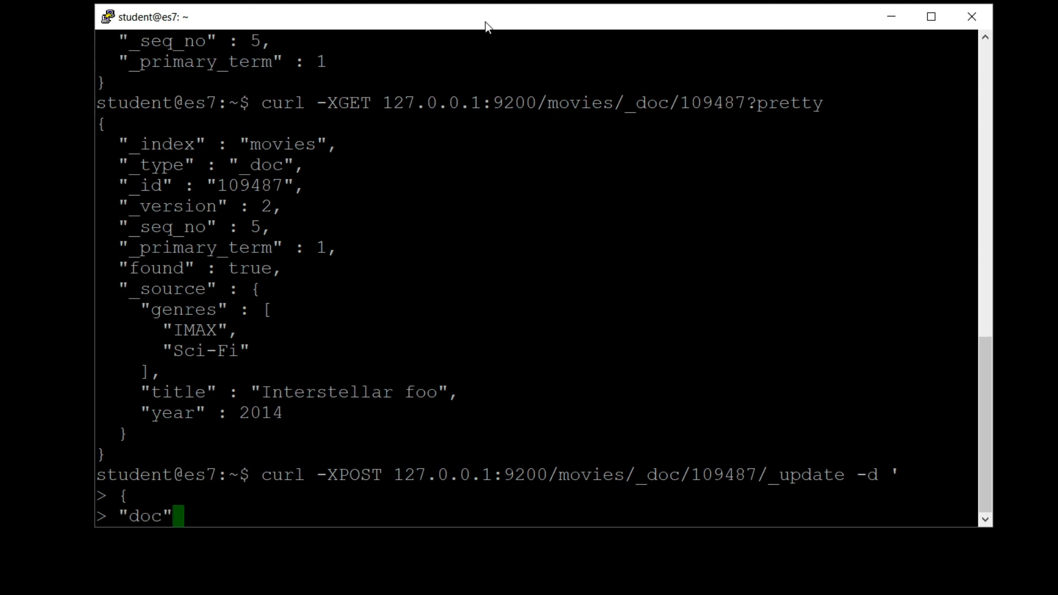
text(: {)
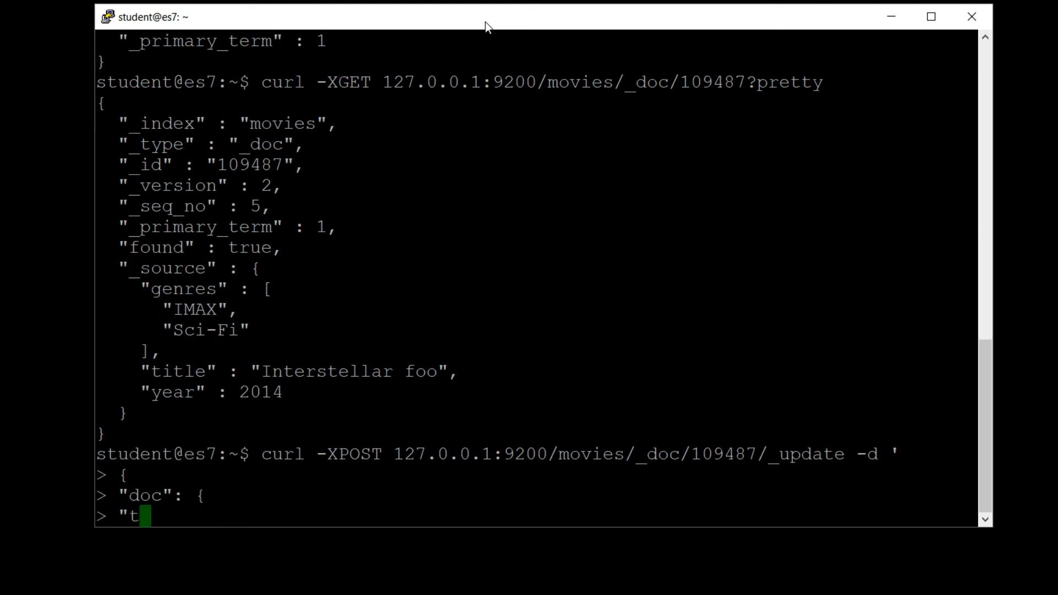
text(itle": "I)
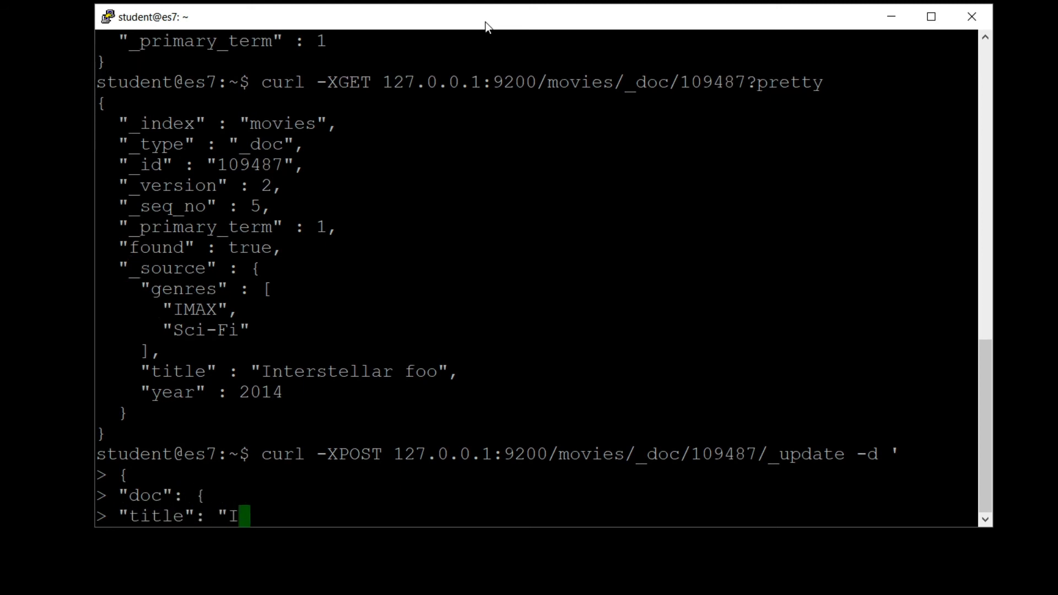
text(nterstellar)
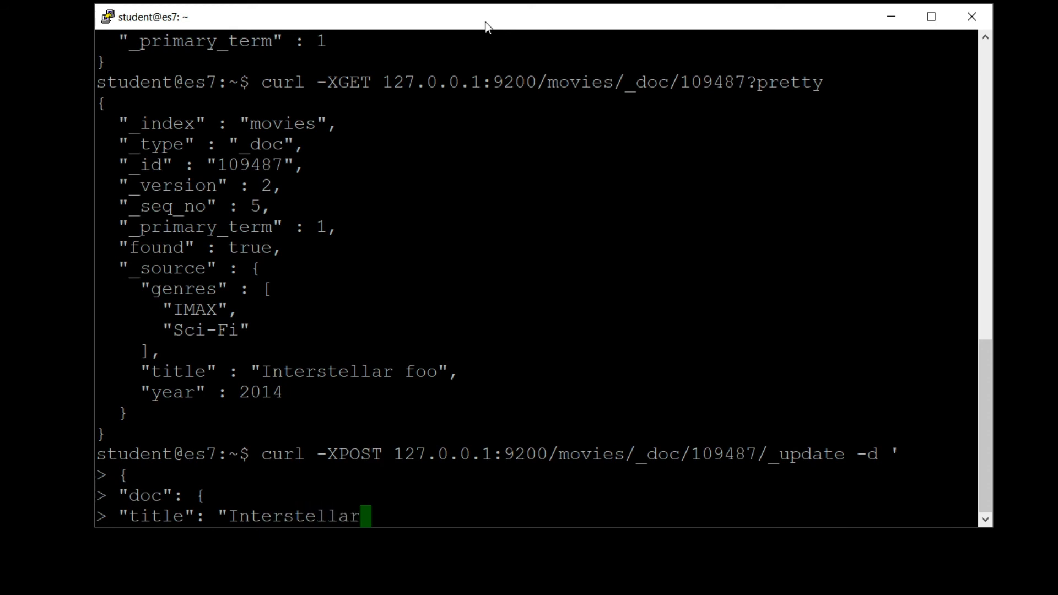
text(")
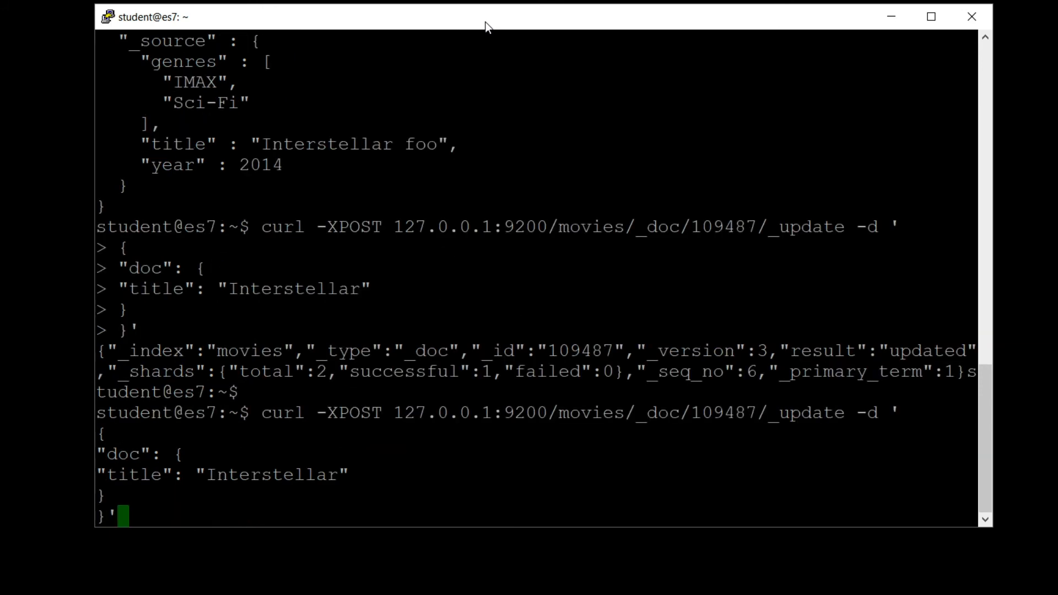
text(curl -XGET 127.0.0.1:9200/movies/_doc/109487?pretty)
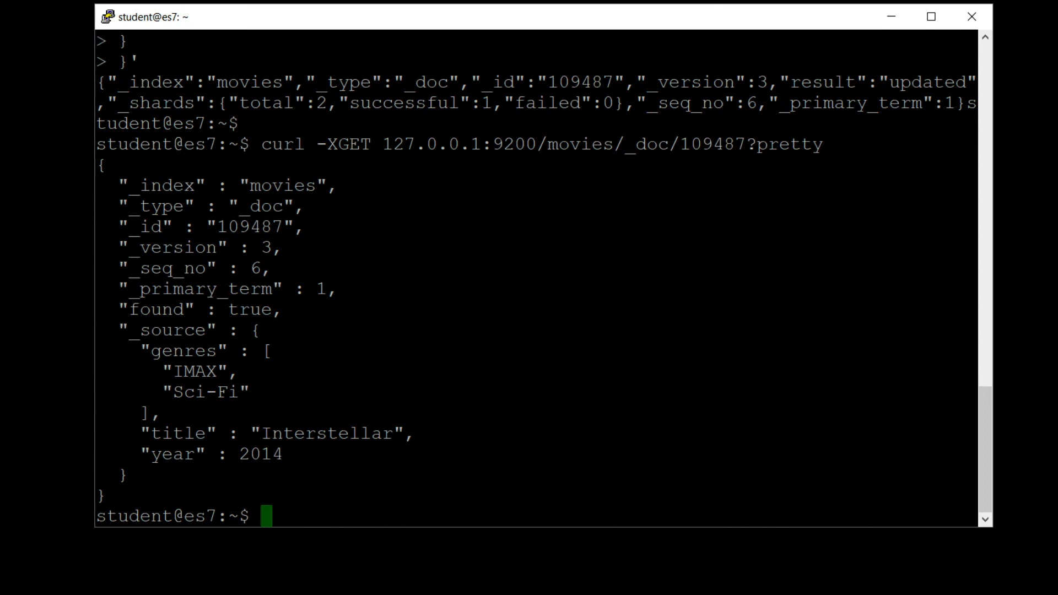
text(curl -XPOST 127.0.0.1:9200/movies/_doc/109487/_update -d ')
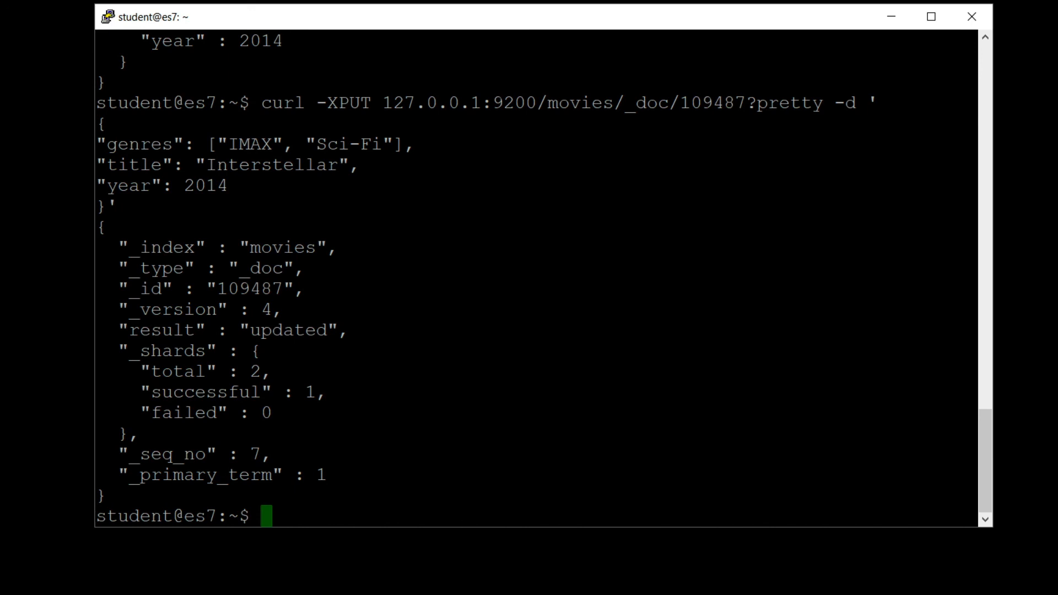
text(curl -XGET 127.0.0.1:9200/movies/_doc/109487?pretty)
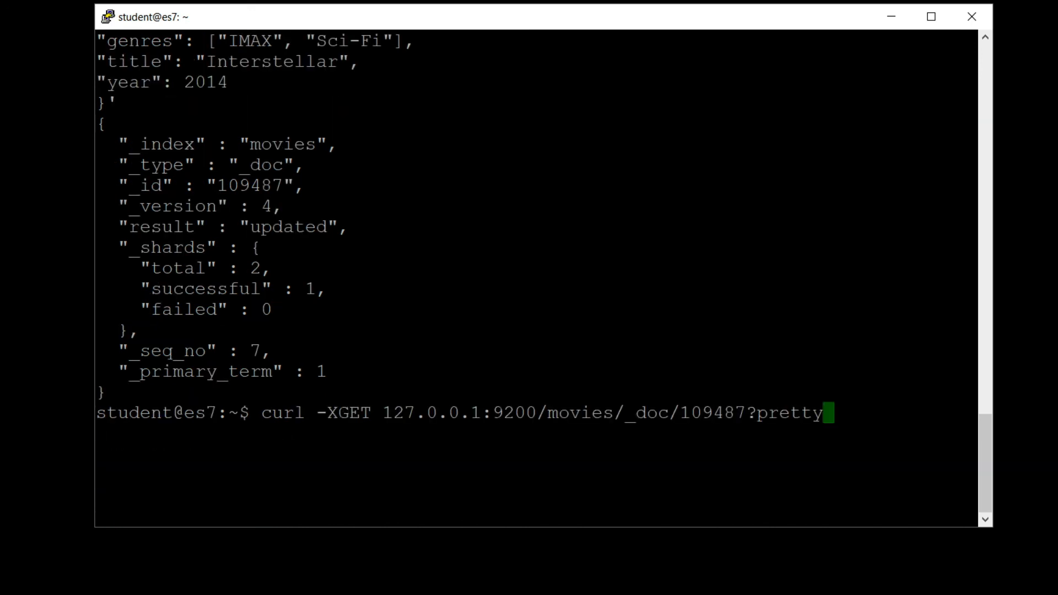